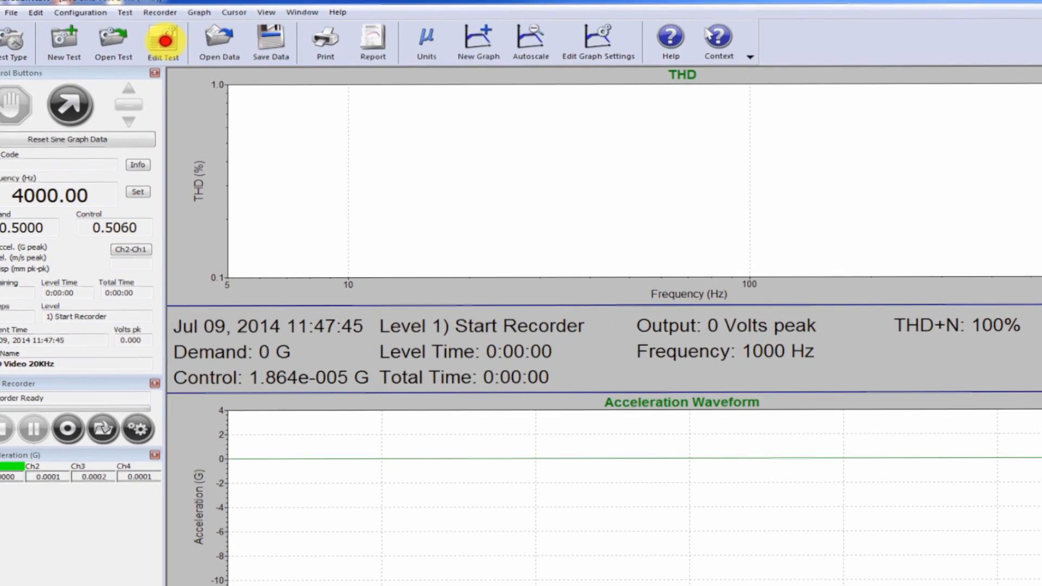
Open the THD test's settings and calculate segment frequencies for the 0.5 G-to-1000 Hz profile.
click(163, 41)
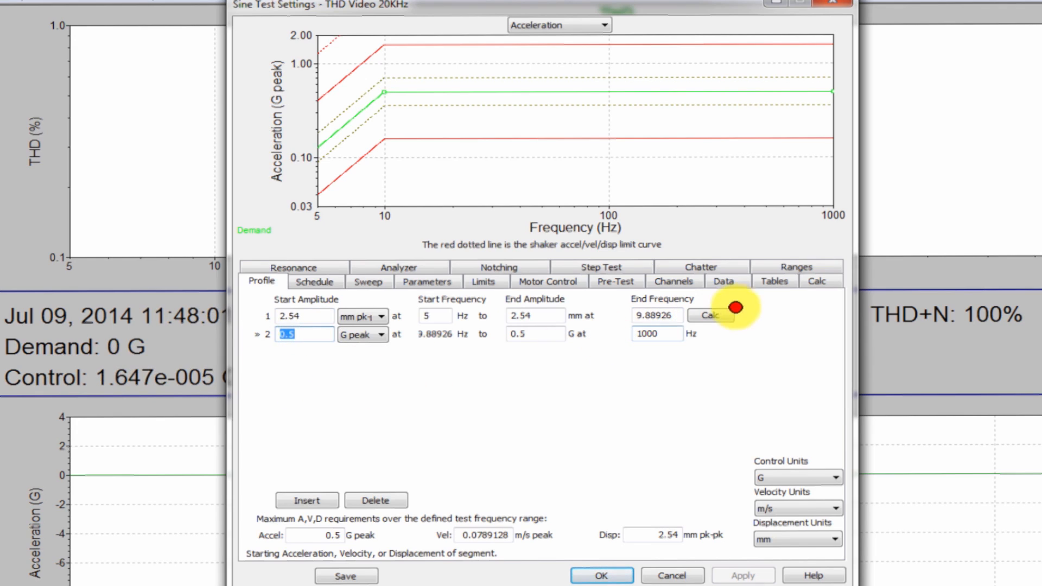
click(657, 333)
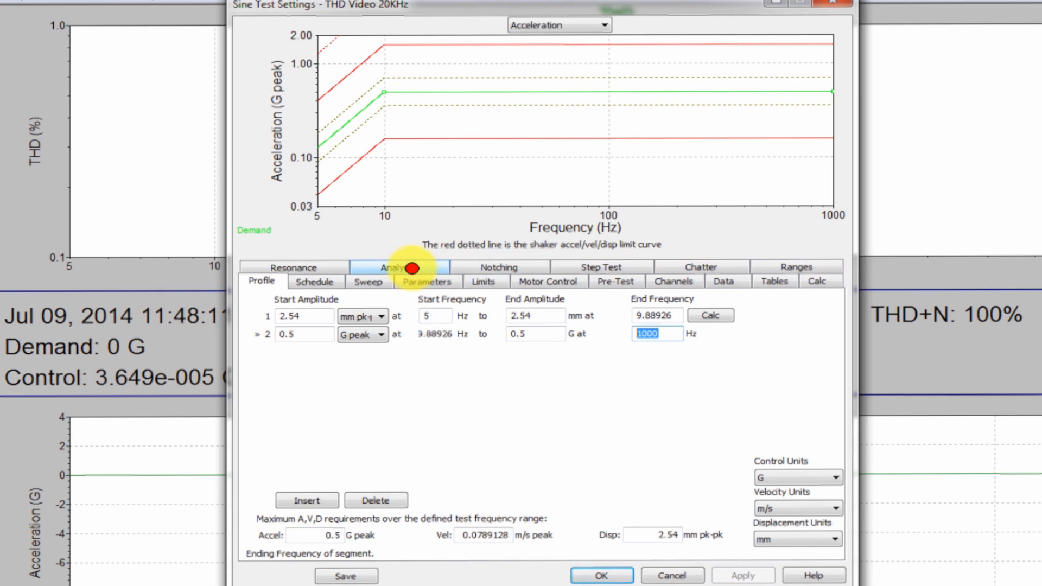
Review analyzer settings: 32768 FFT lines, Hanning window, Swept THD enabled.
click(398, 268)
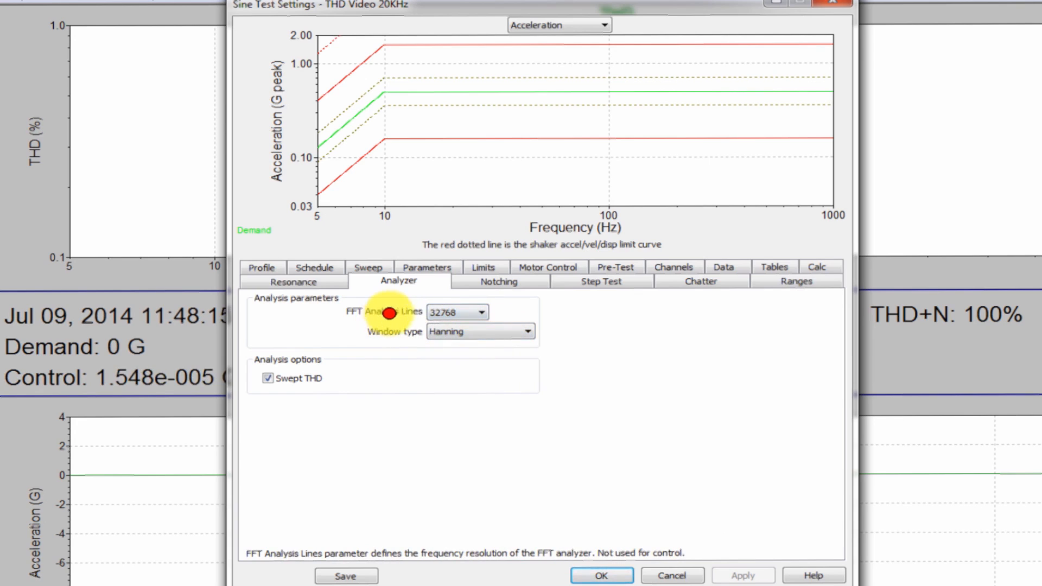
click(487, 312)
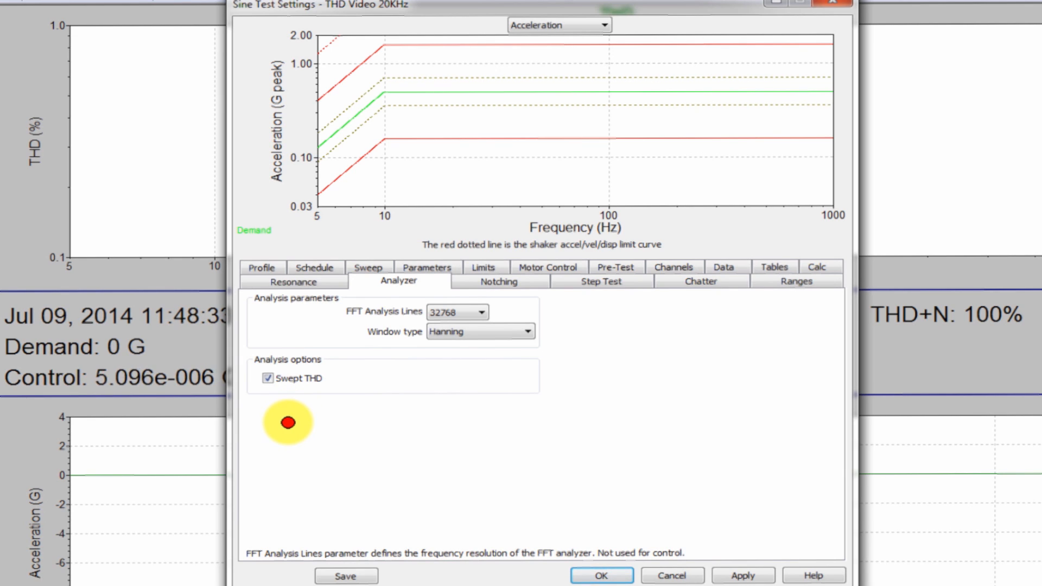
mouse_move(278, 418)
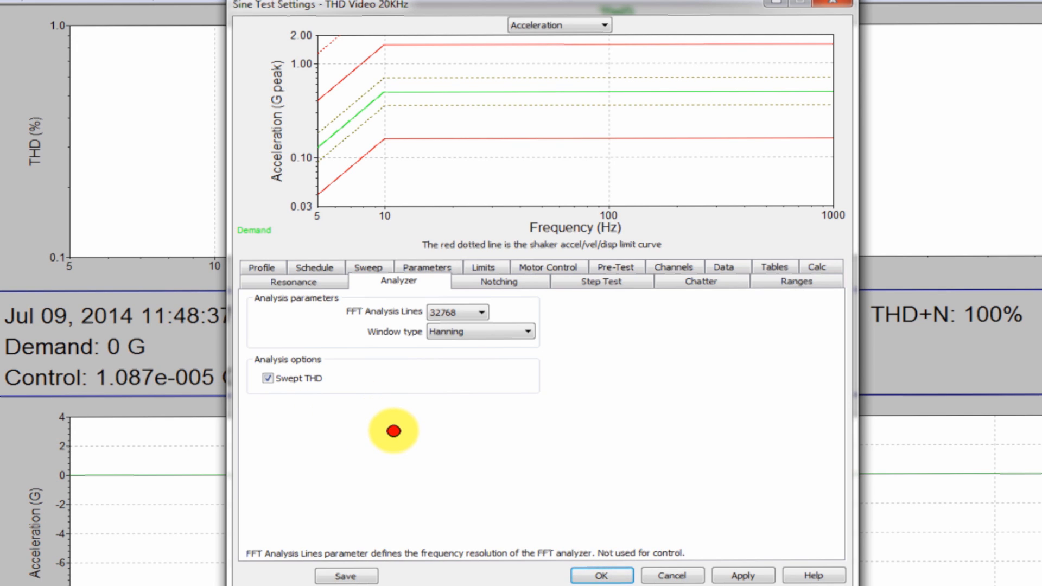
mouse_move(451, 436)
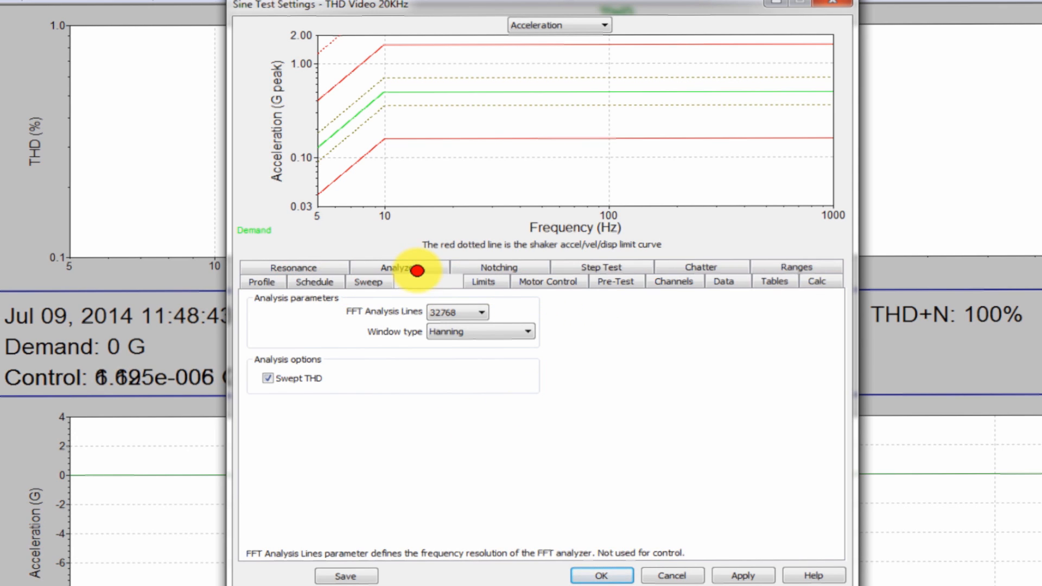
Review the sampling and control loop parameters, then return to the sweep profile settings.
click(426, 281)
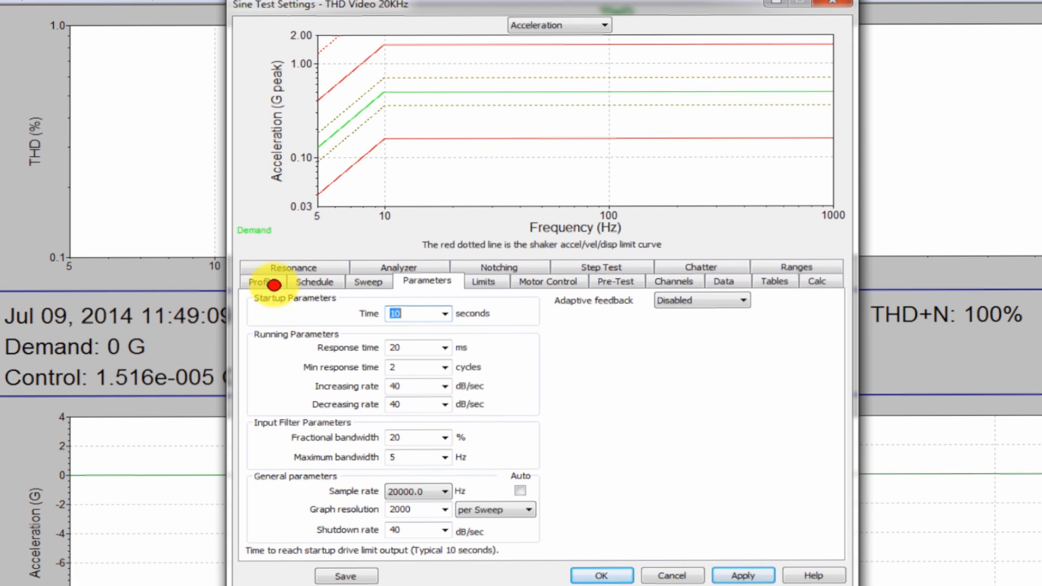
click(261, 281)
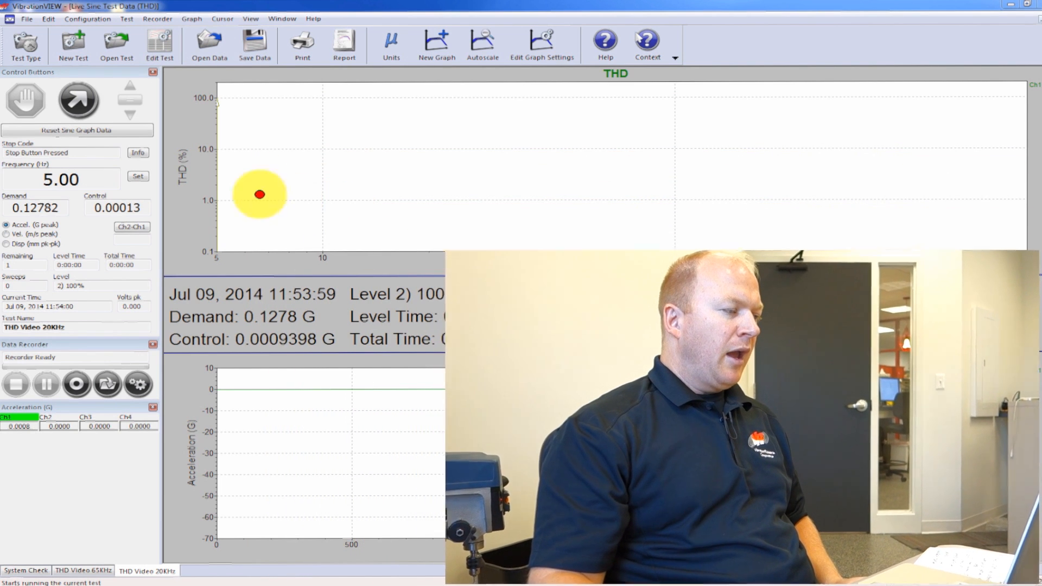
Start the 20KHz swept sine THD test running and recording.
click(78, 100)
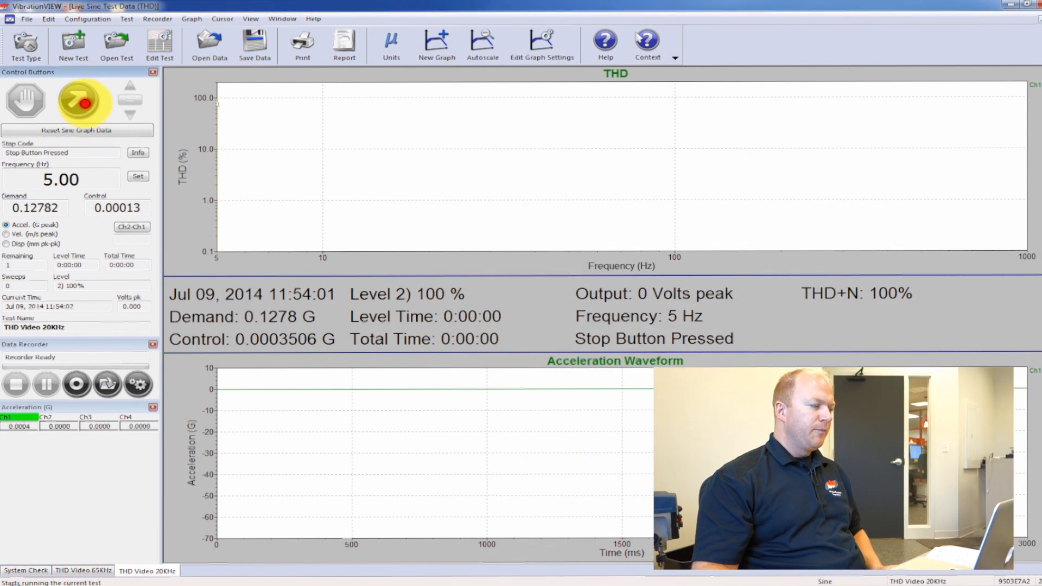
click(78, 102)
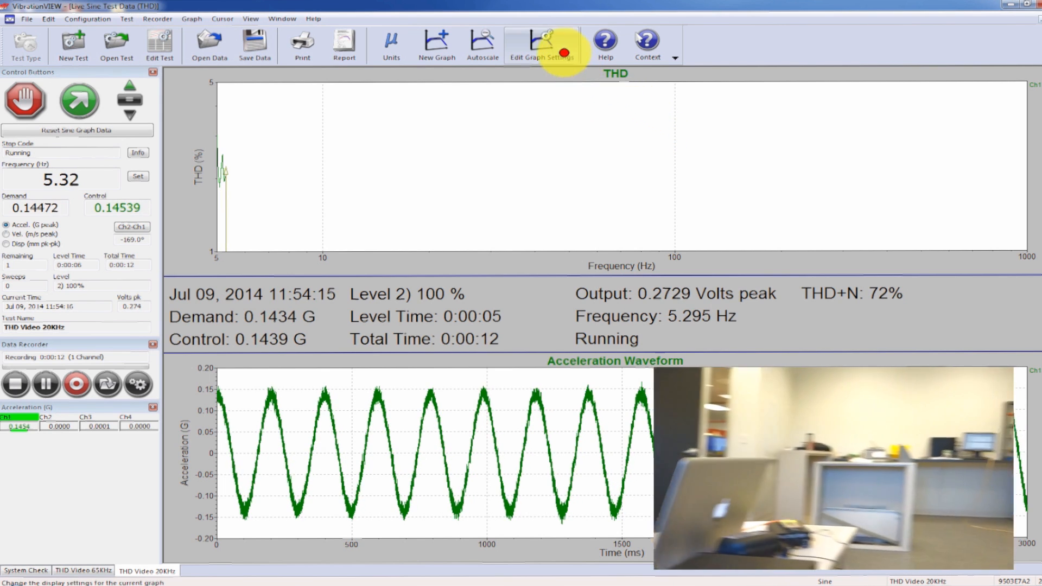
Let the 20KHz sweep climb to about 15 Hz while the THD curve builds.
click(543, 41)
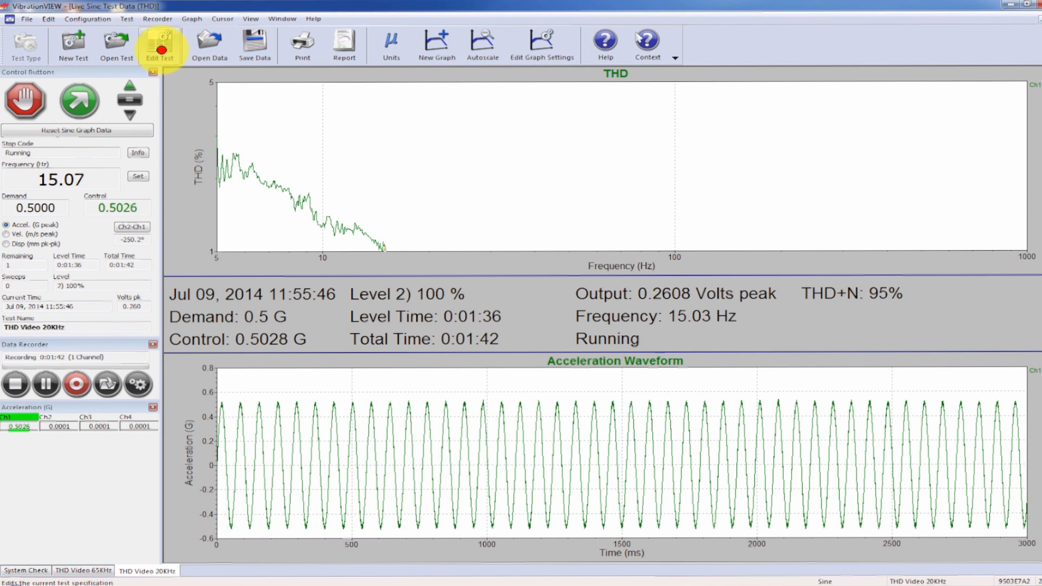
Show the running THD Video 20KHz test's settings on the Schedule tab.
click(162, 43)
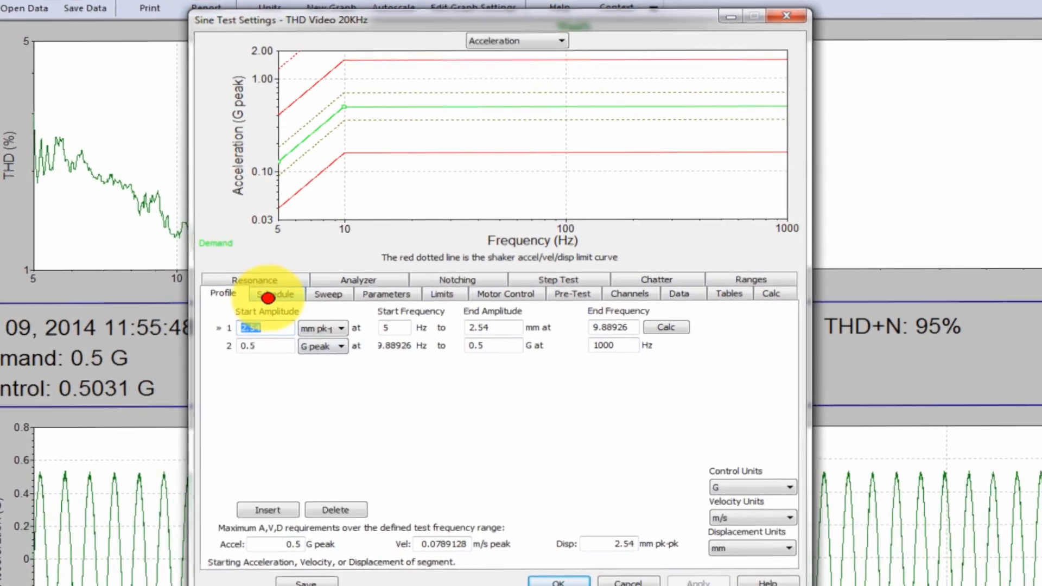
click(275, 294)
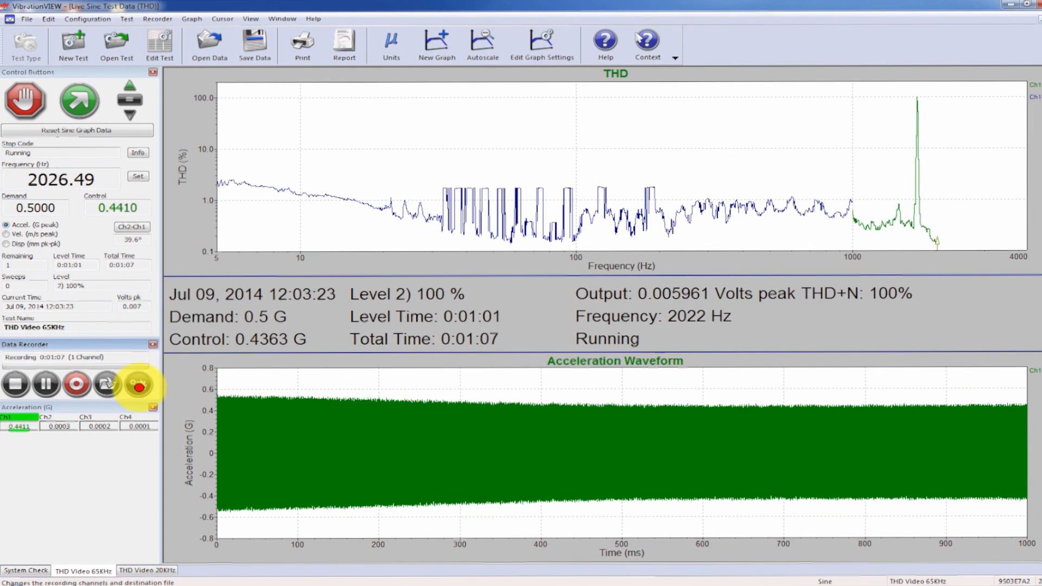
Confirm Ch1 is recorded, cancel the recorder settings, and edit the 4000 Hz test.
click(139, 385)
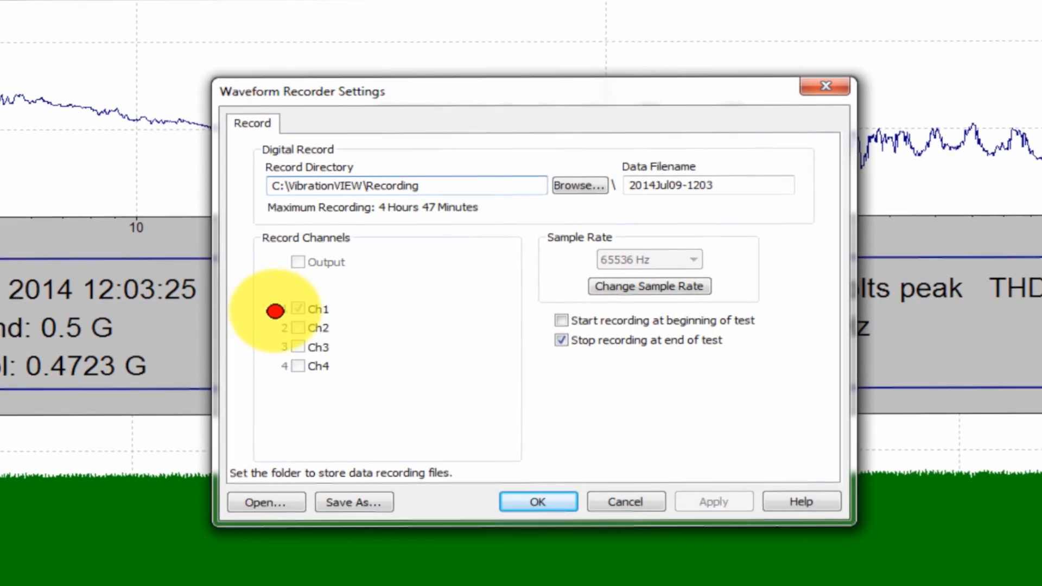
click(538, 511)
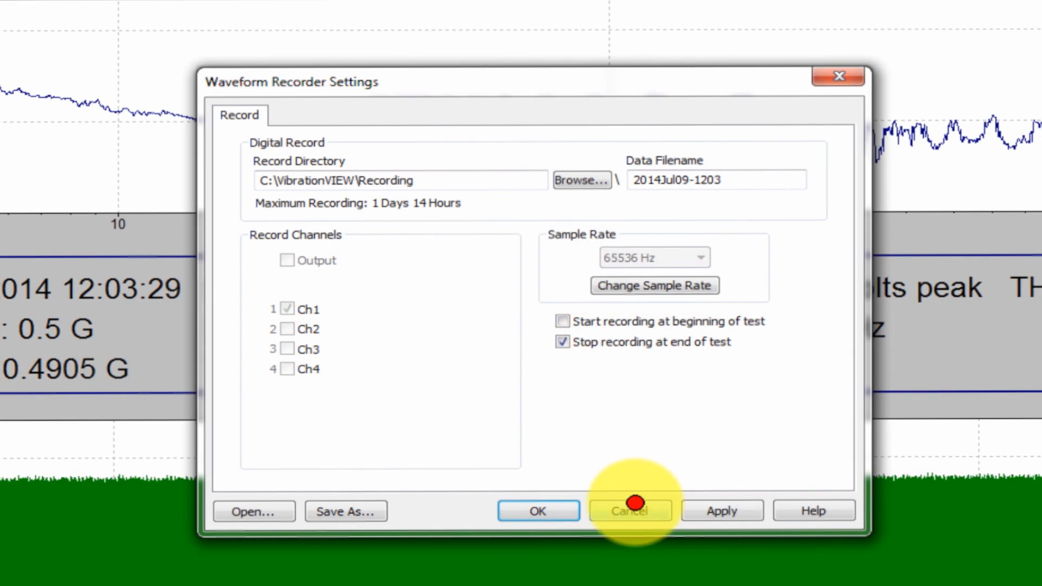
click(635, 510)
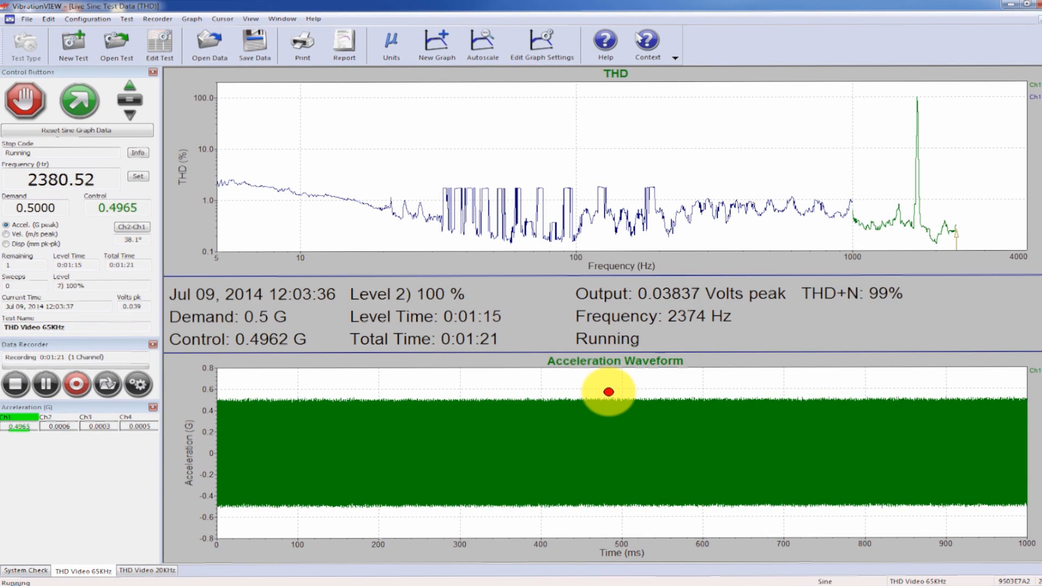
mouse_move(602, 408)
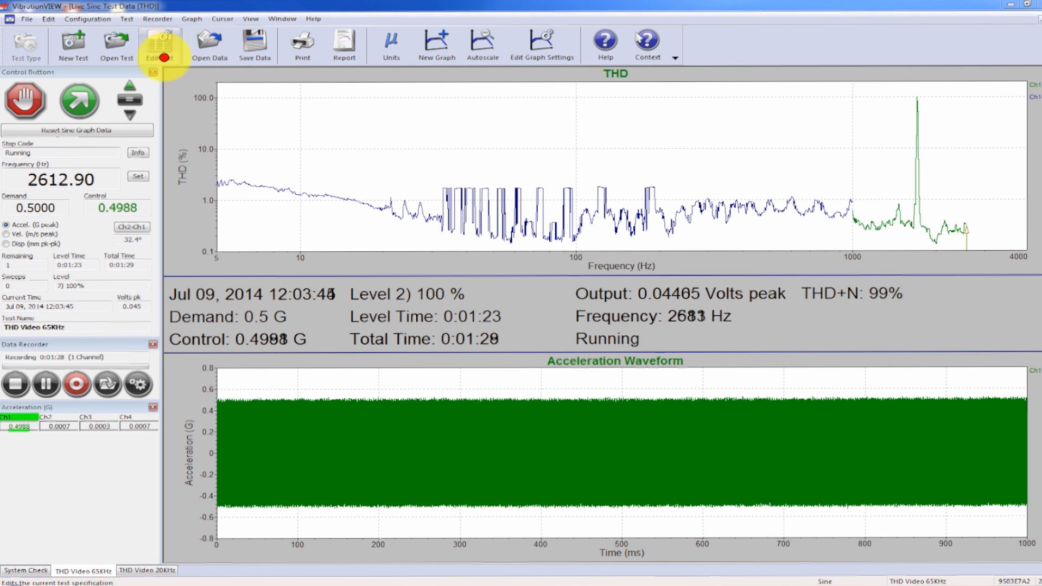
click(159, 43)
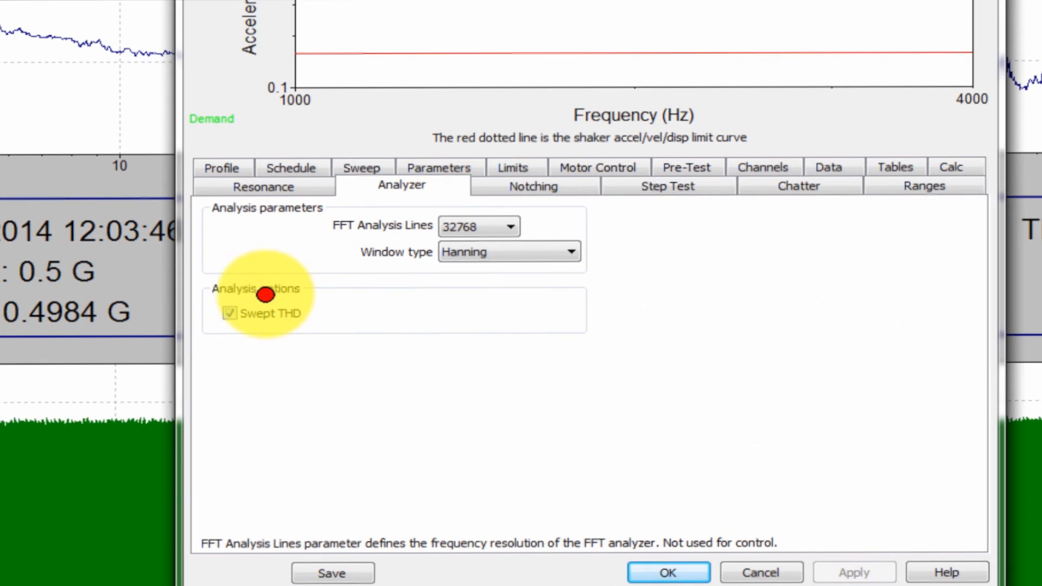